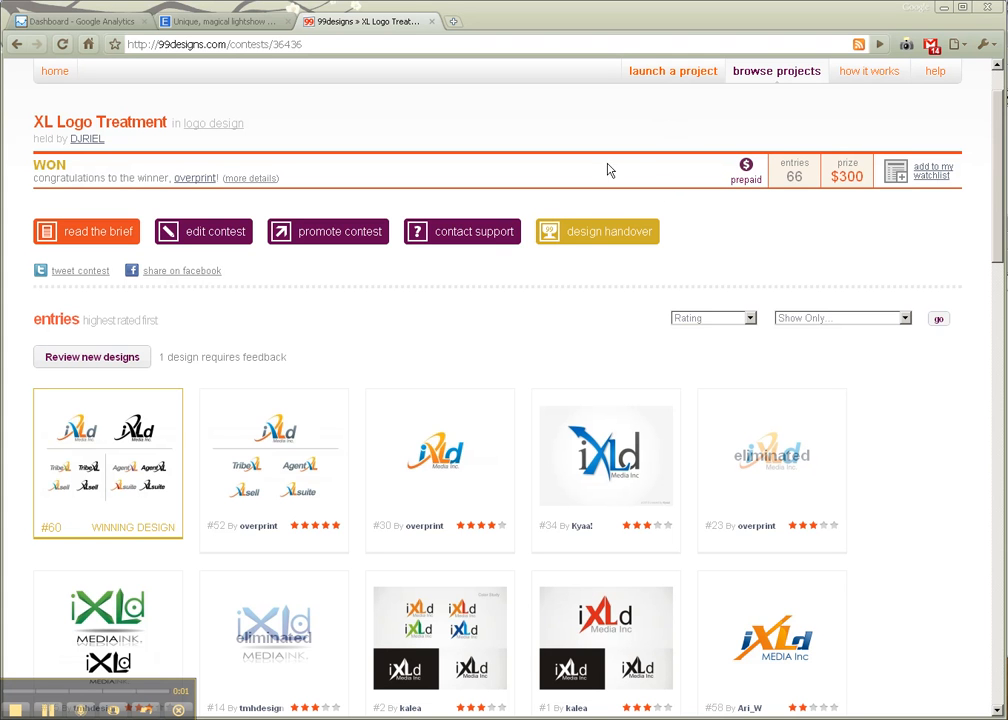
mouse_move(548, 200)
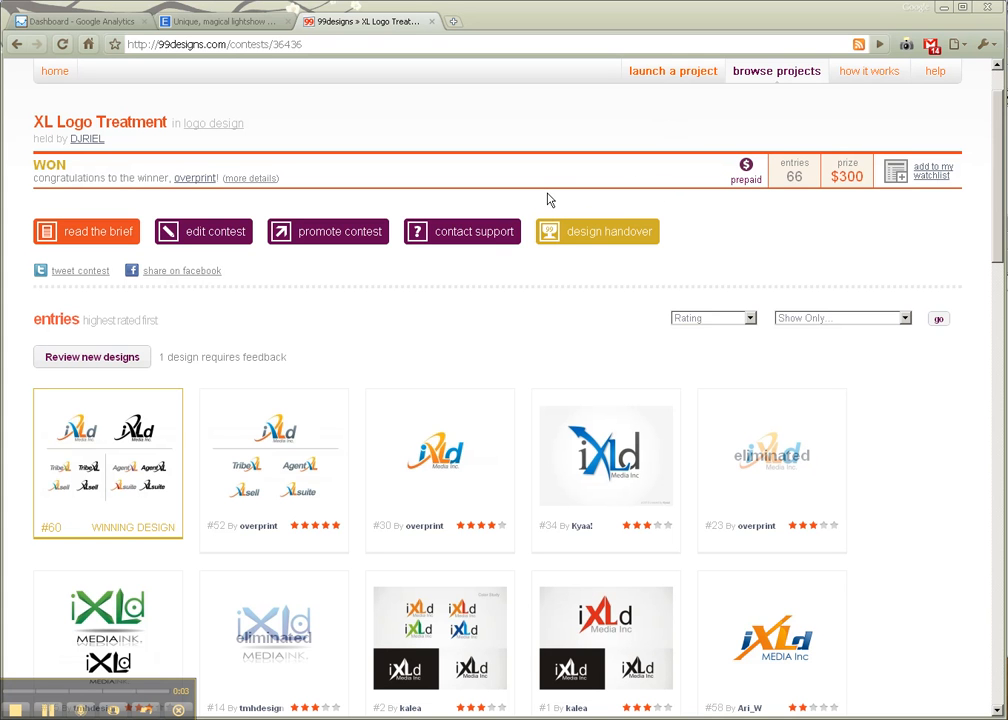
mouse_move(544, 192)
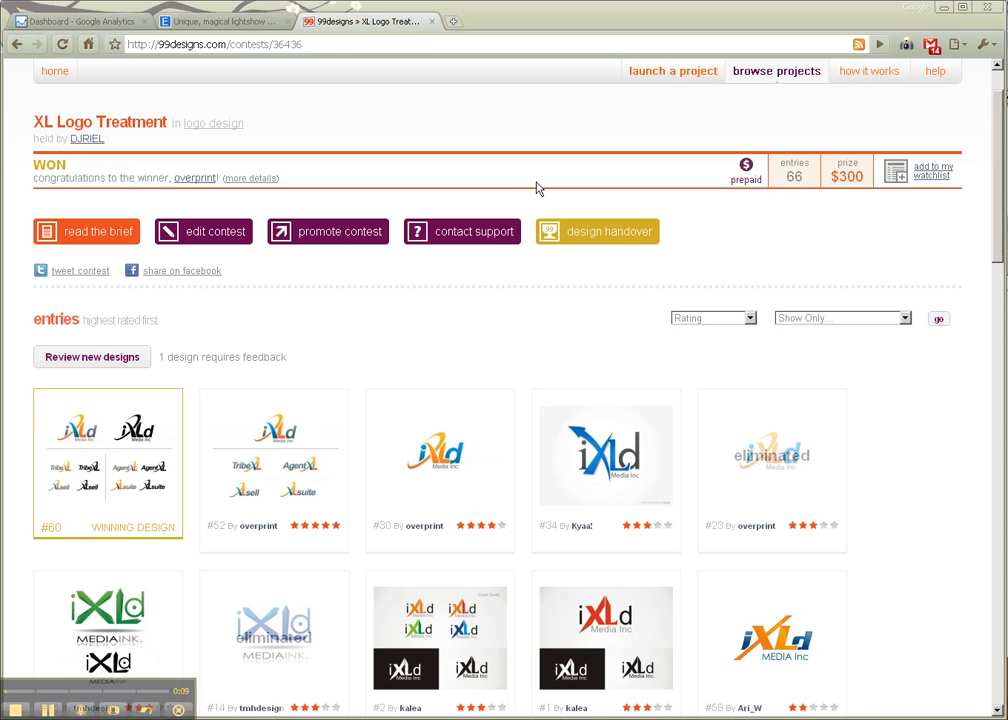
mouse_move(502, 180)
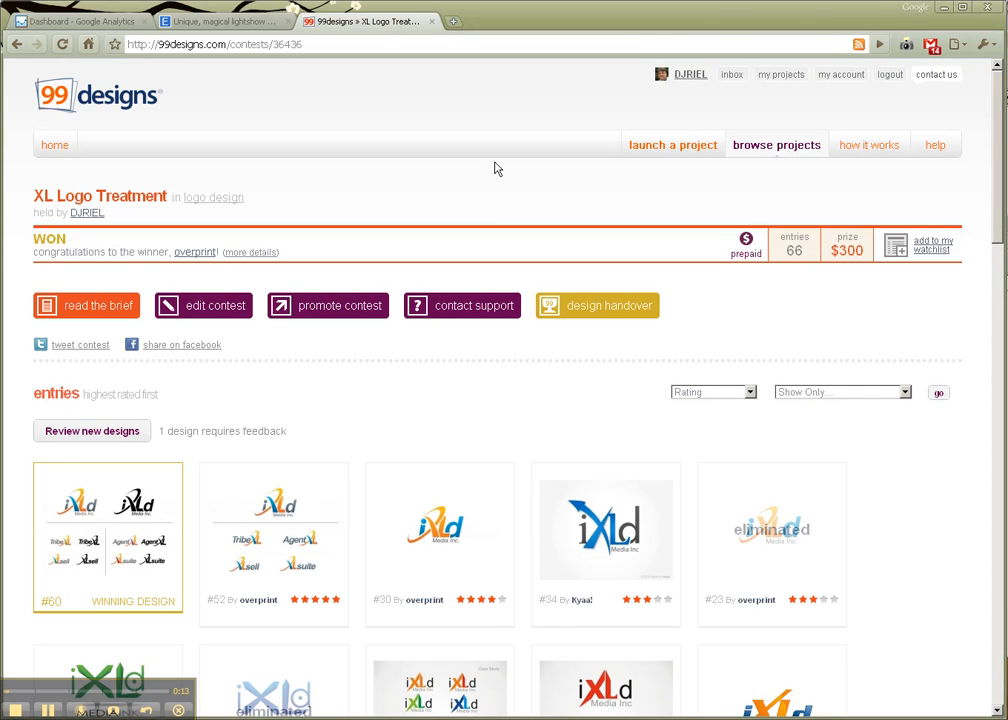
mouse_move(104, 104)
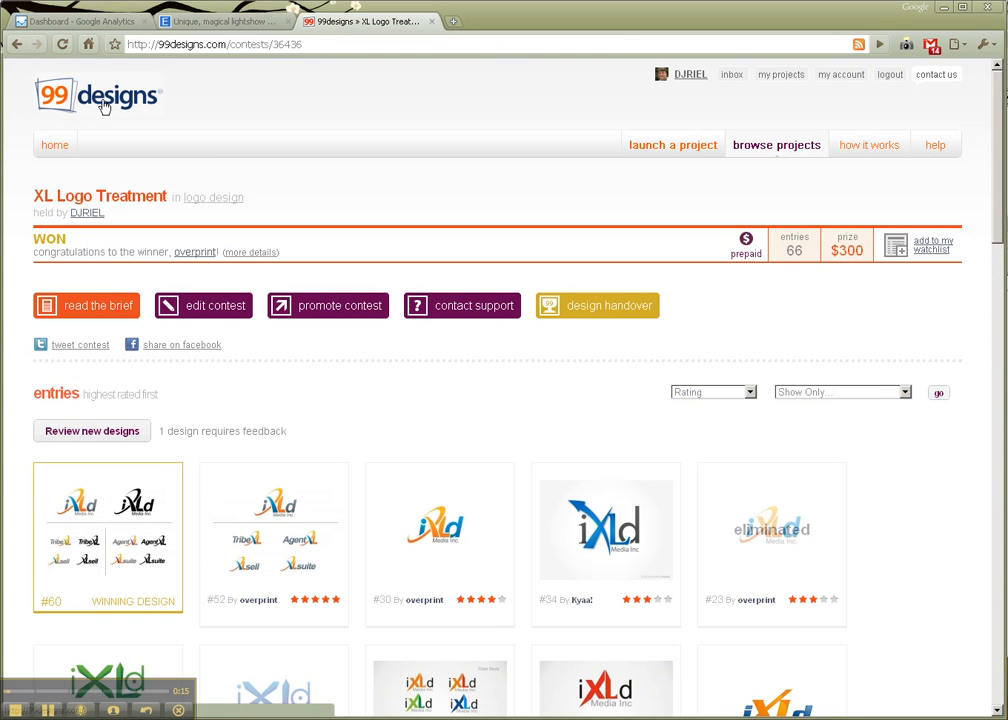
mouse_move(96, 104)
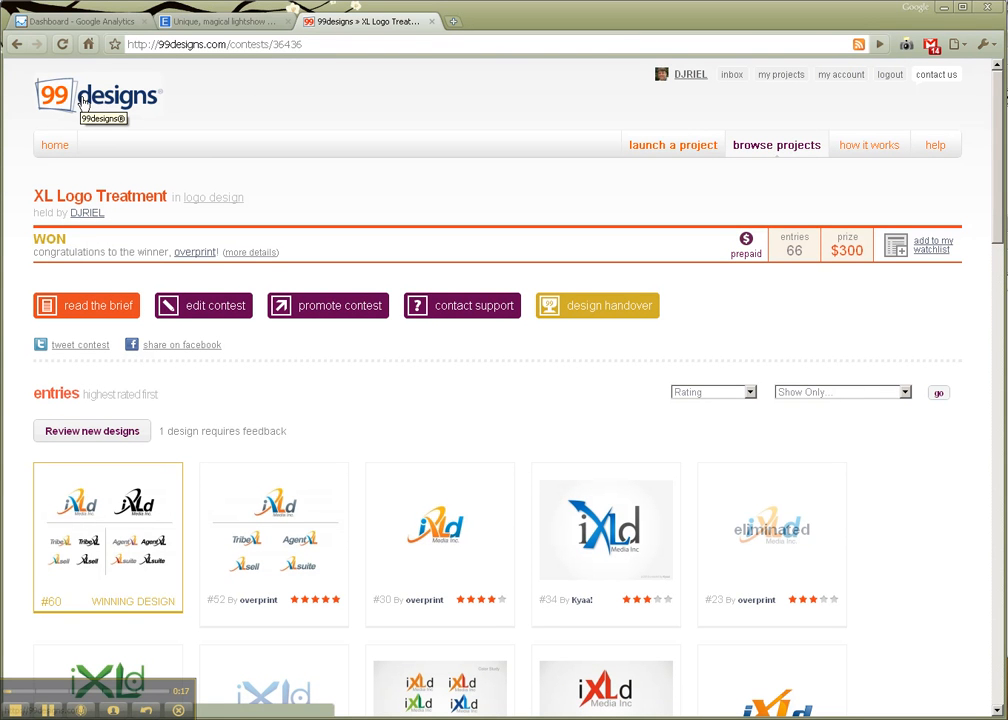
Step: Scroll through the remaining entries to the withdrawn designers and comments, then back up to lower-rated entries
scroll(down, 3)
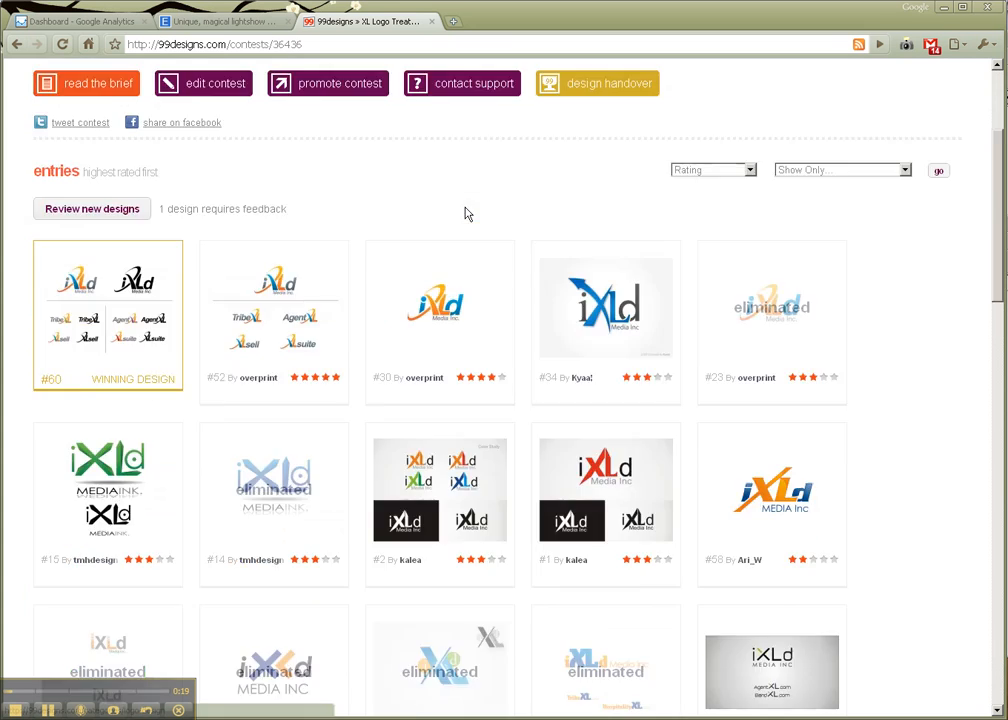
scroll(down, 3)
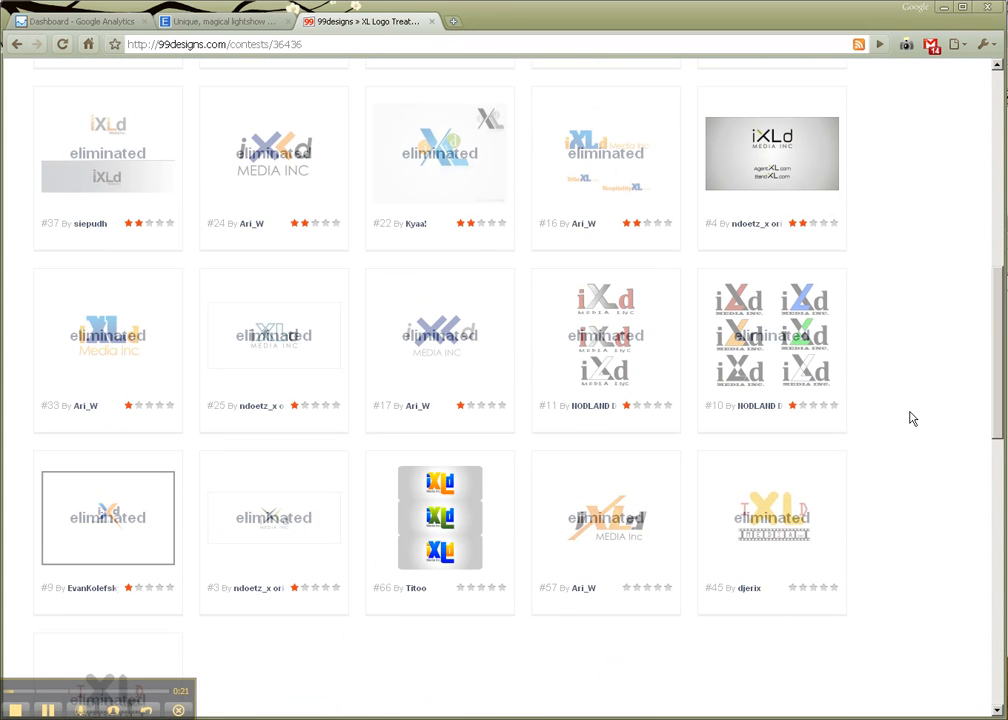
mouse_move(896, 438)
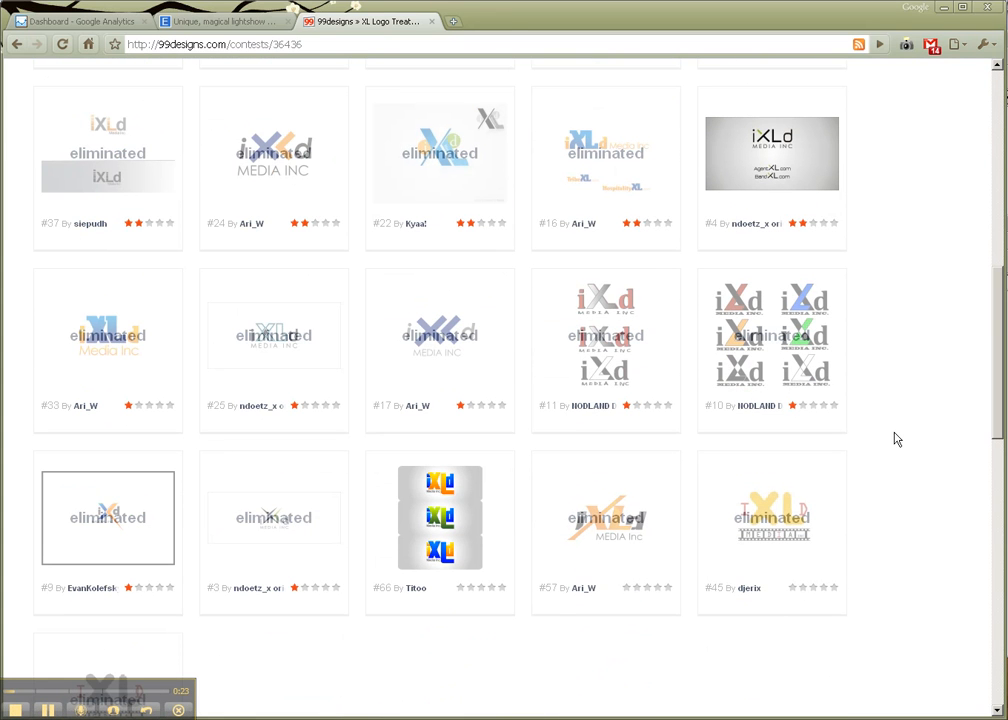
mouse_move(884, 418)
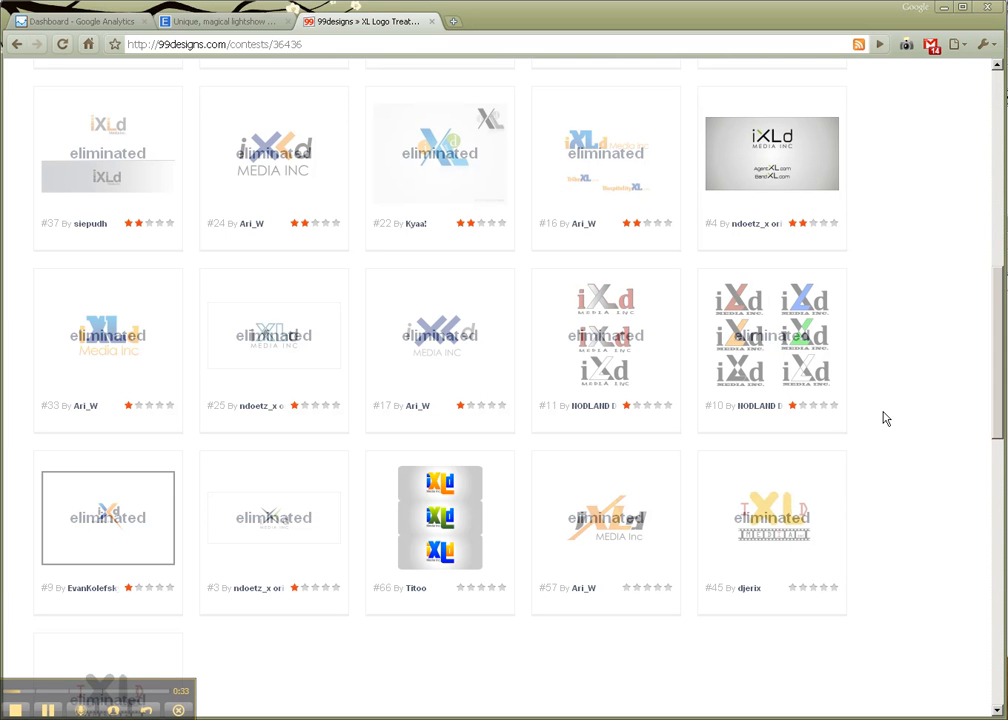
scroll(down, 3)
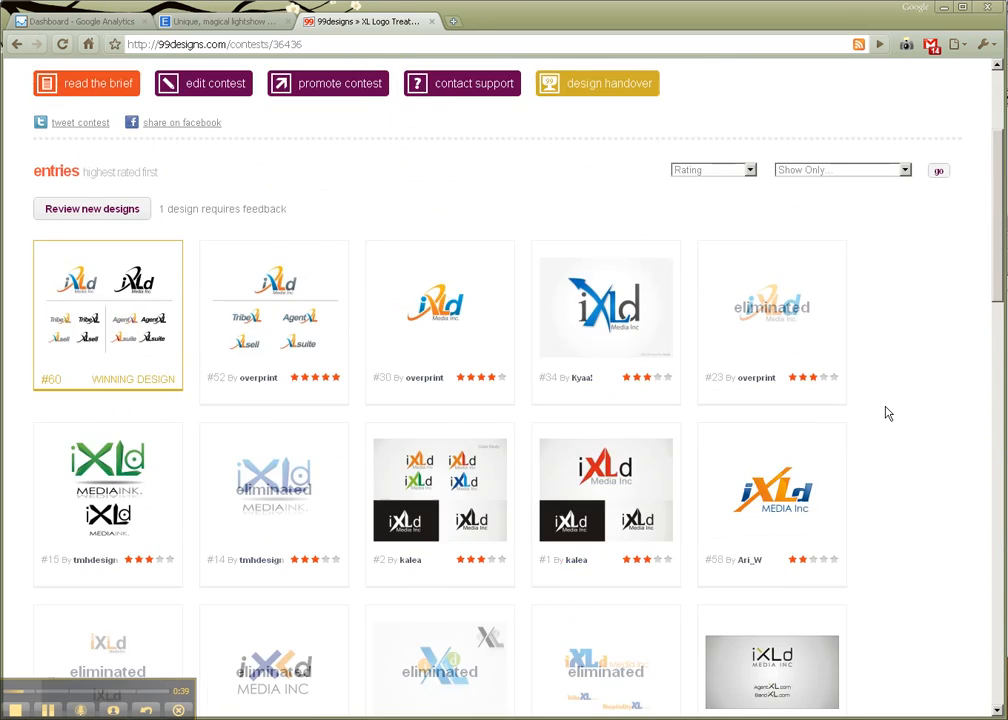
scroll(down, 3)
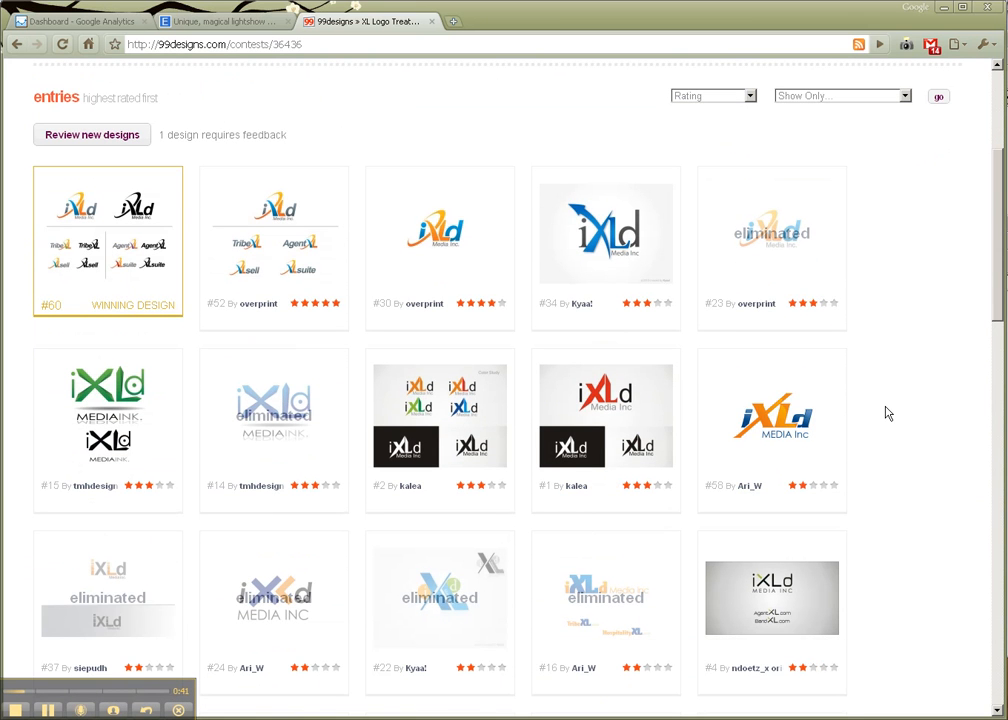
scroll(down, 3)
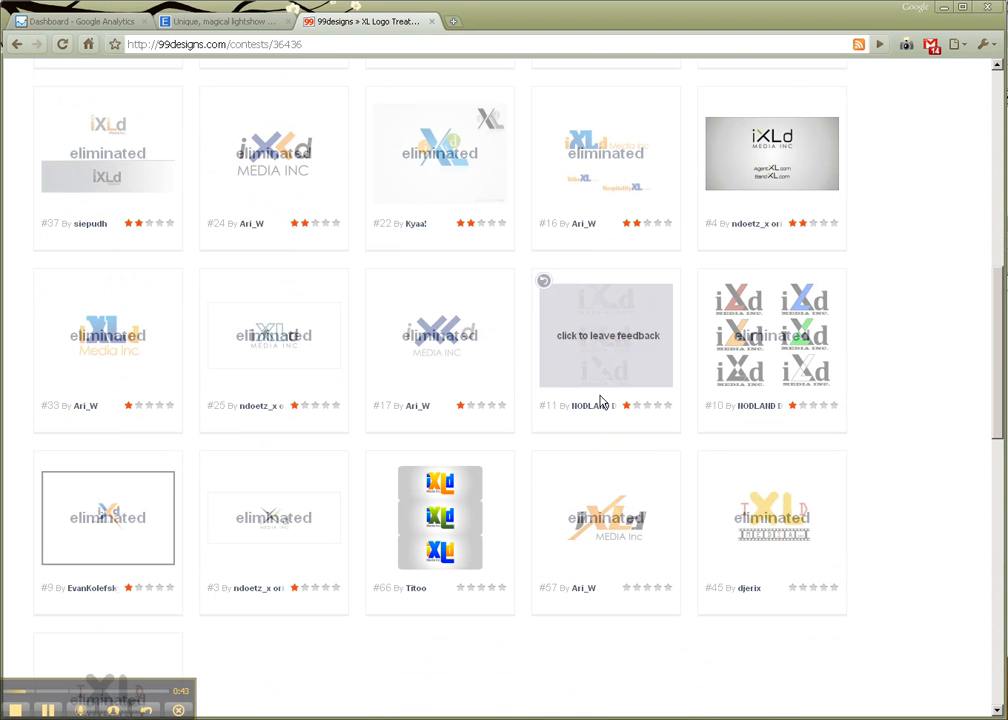
scroll(down, 3)
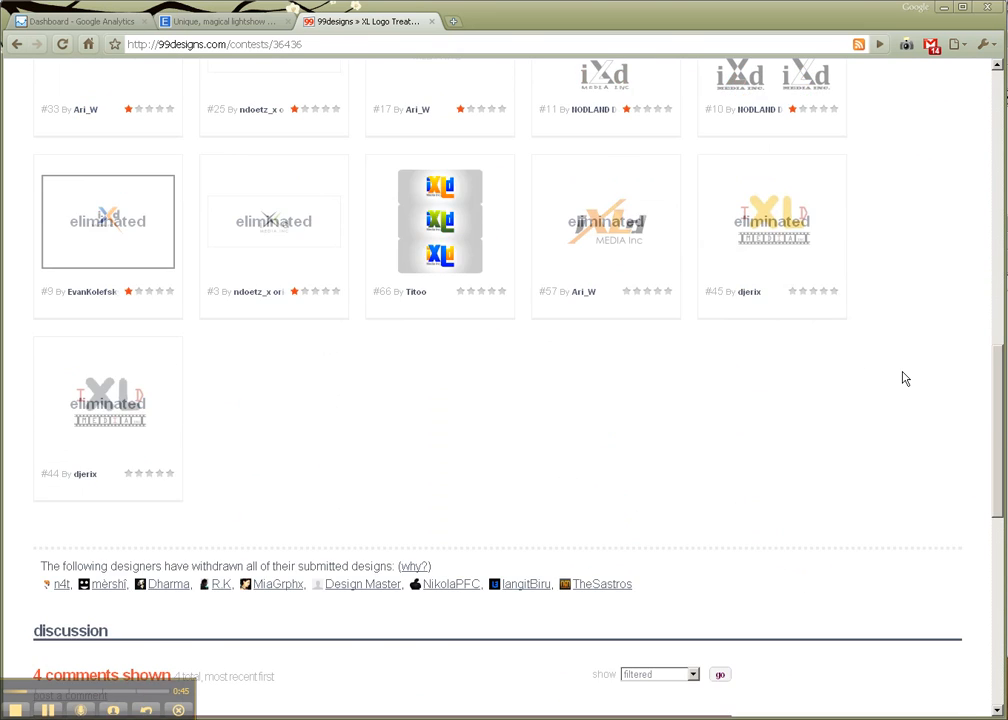
scroll(down, 3)
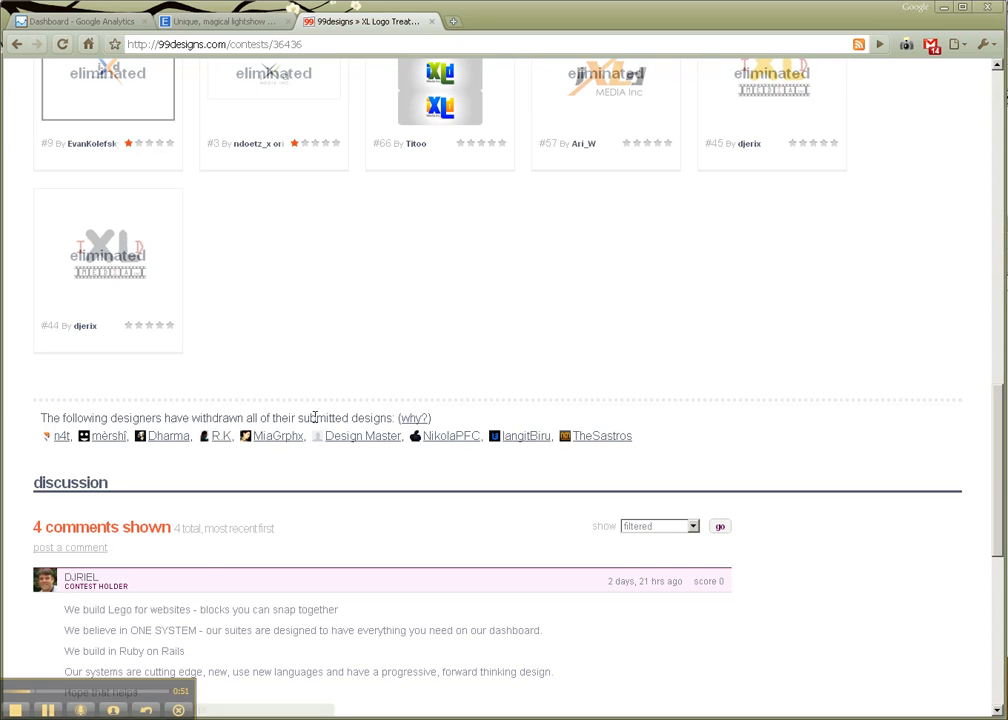
scroll(up, 3)
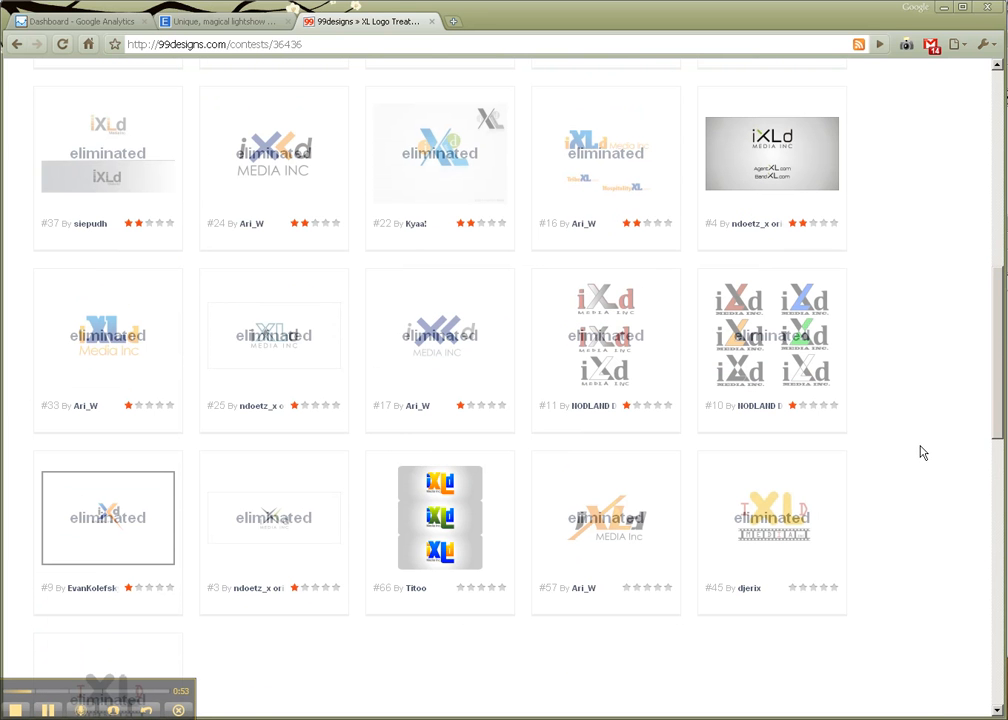
mouse_move(904, 436)
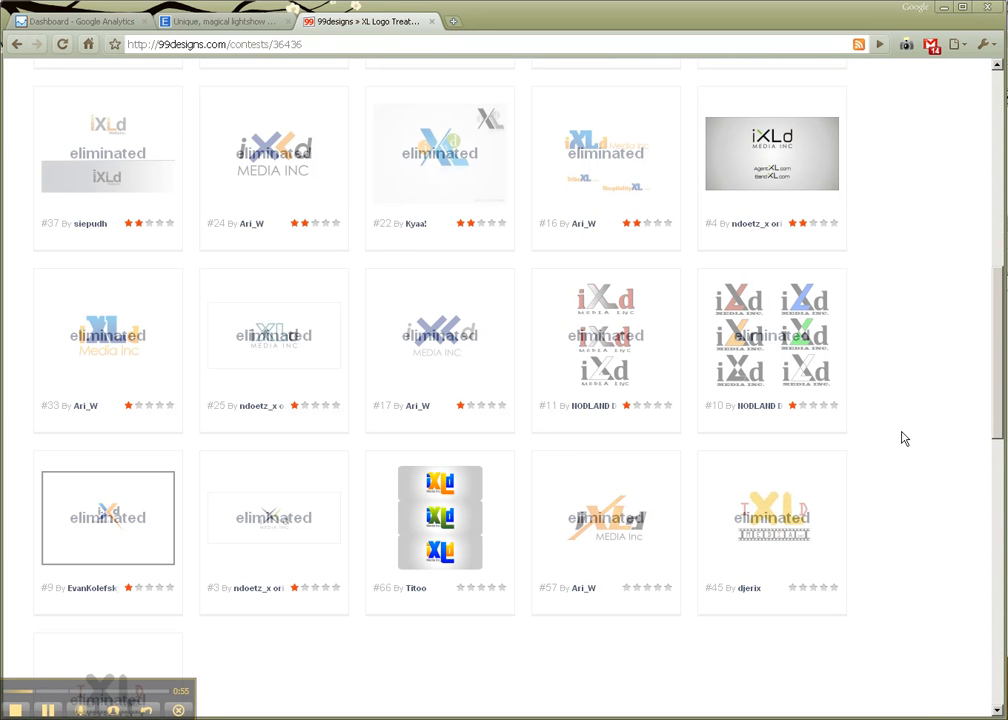
Step: Go back to the XL Logo Treatment contest page and skim its entries grid
click(274, 336)
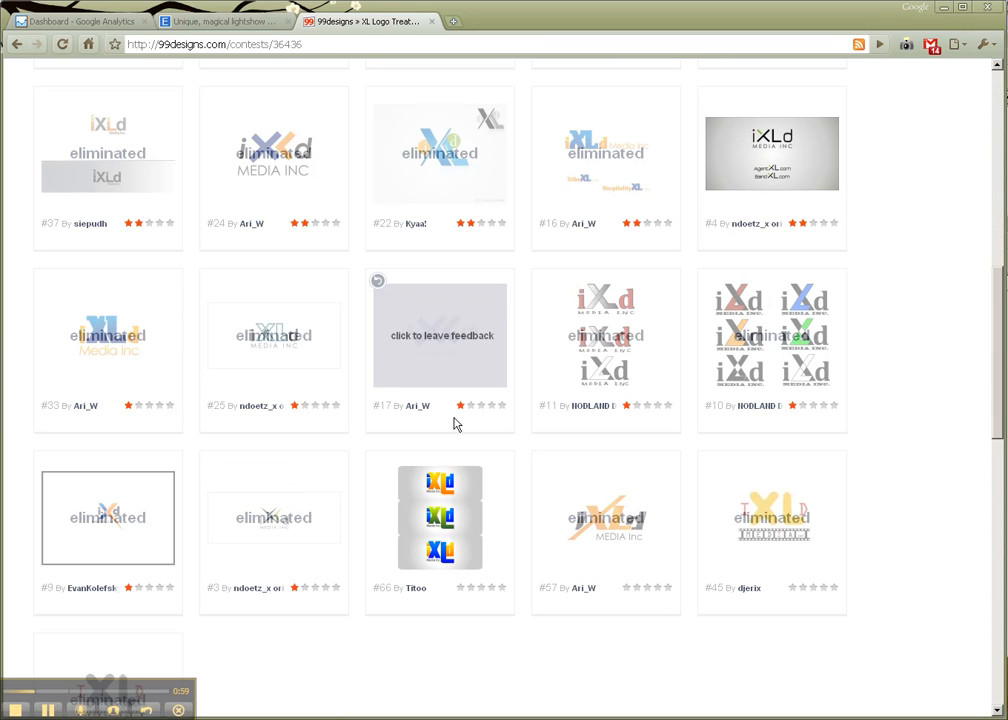
mouse_move(512, 482)
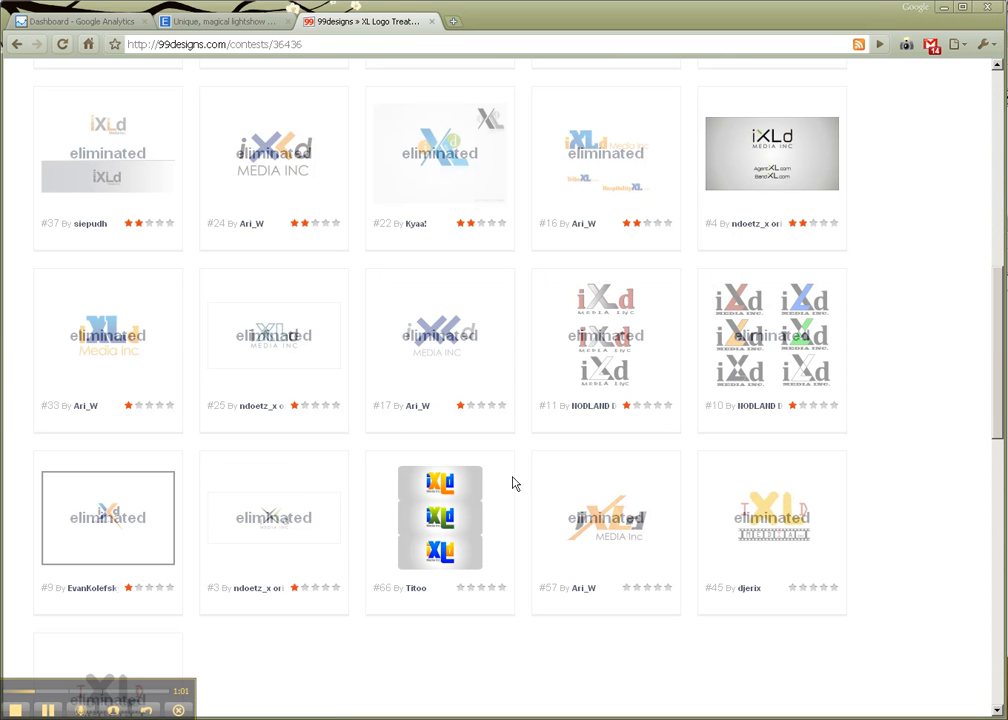
mouse_move(928, 440)
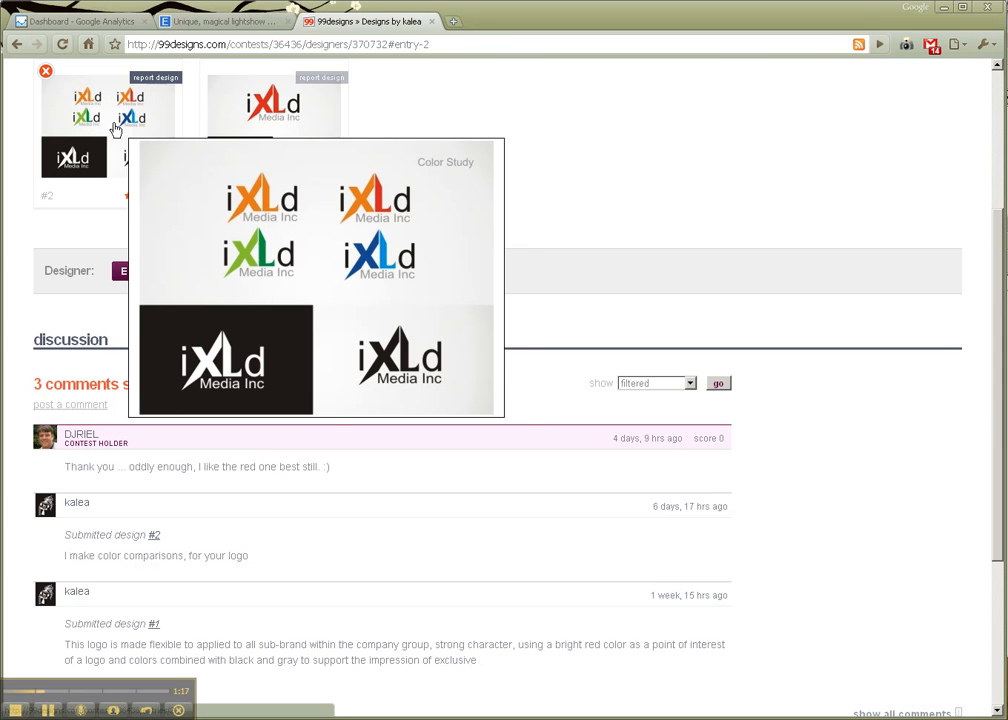
scroll(down, 3)
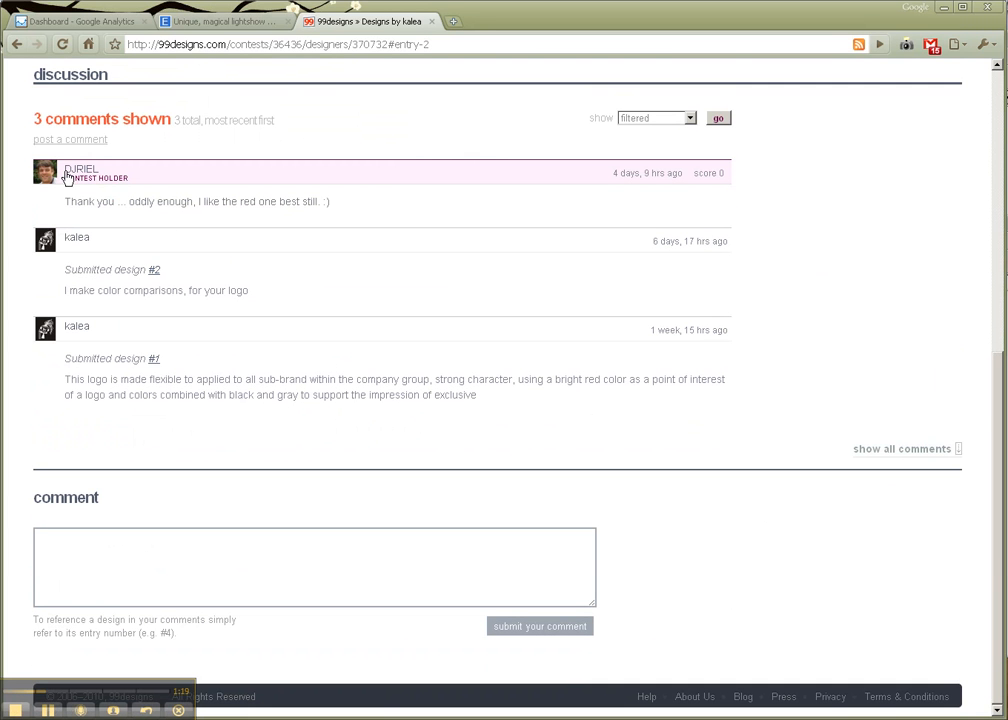
mouse_move(488, 400)
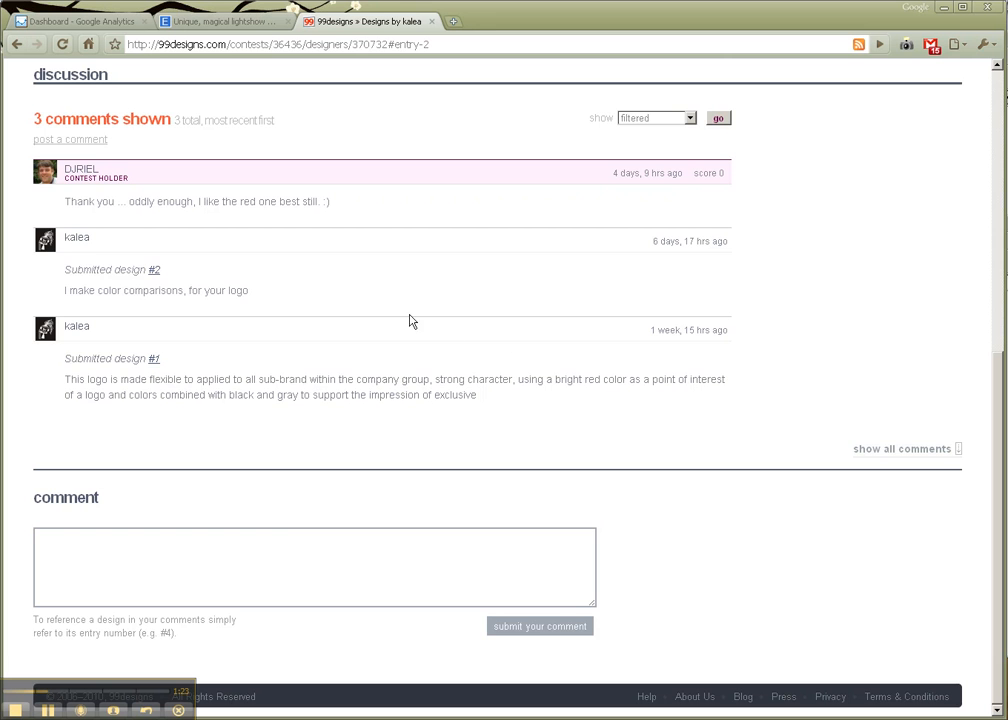
scroll(up, 3)
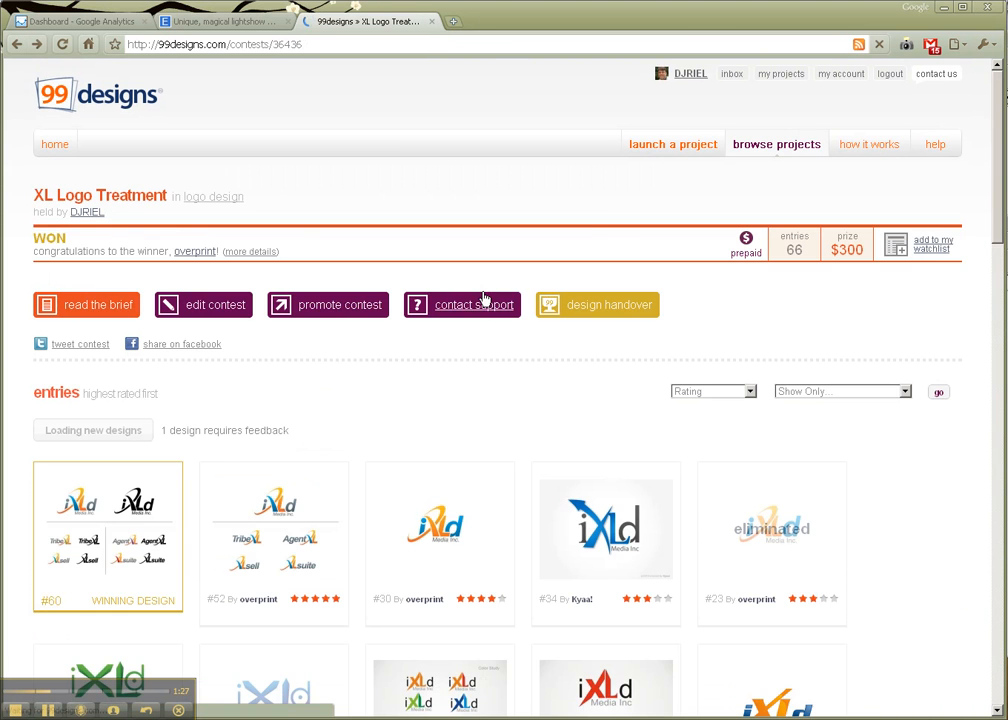
scroll(down, 3)
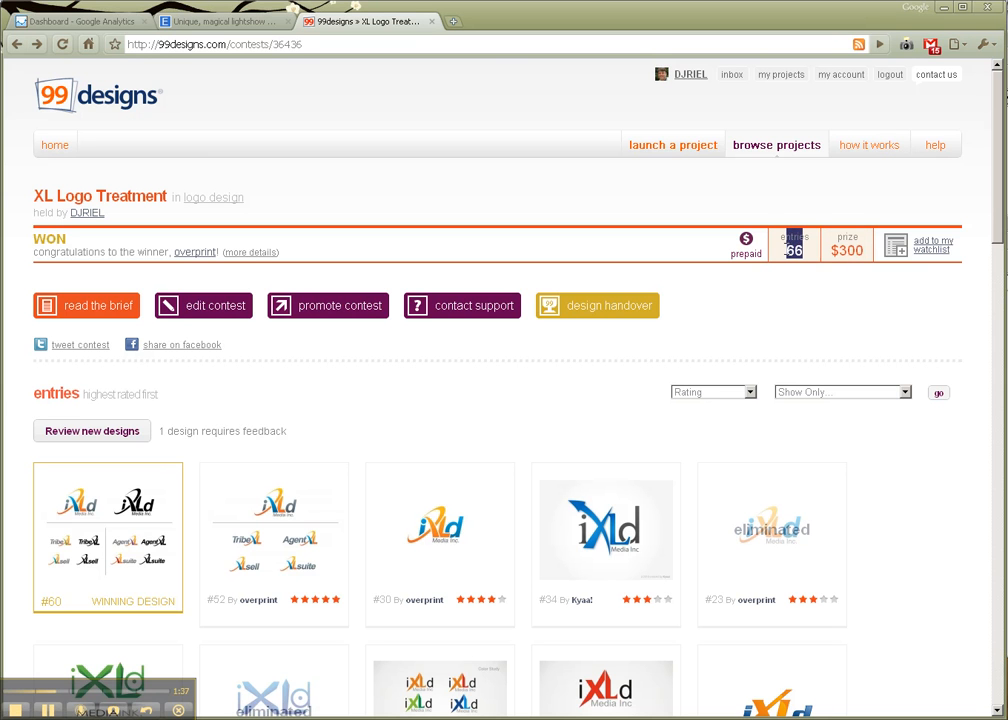
mouse_move(784, 256)
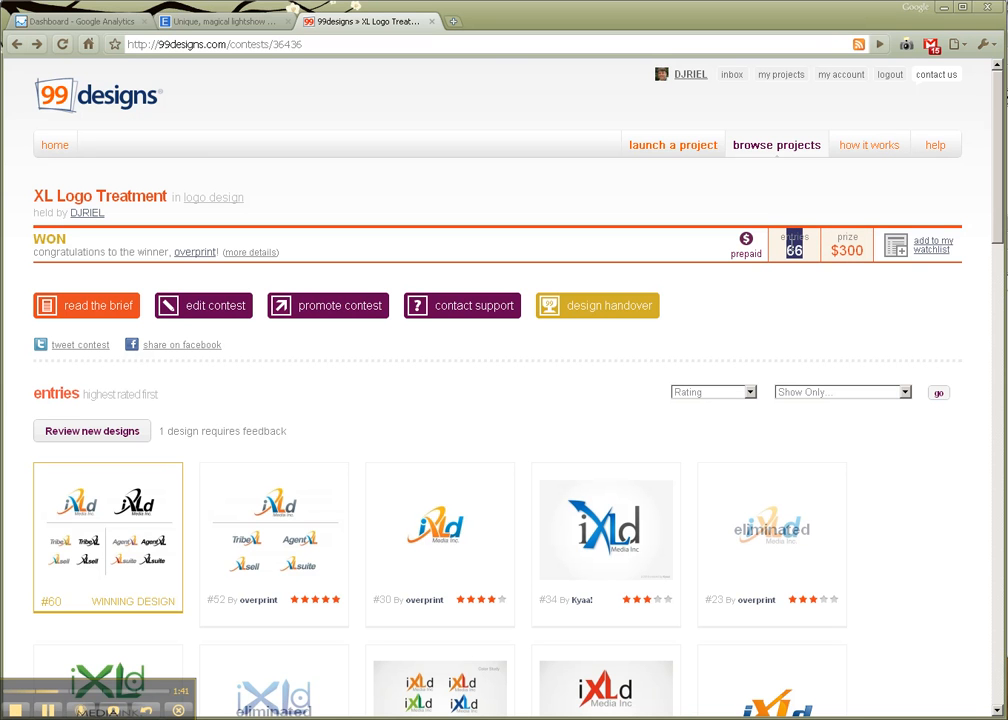
scroll(down, 3)
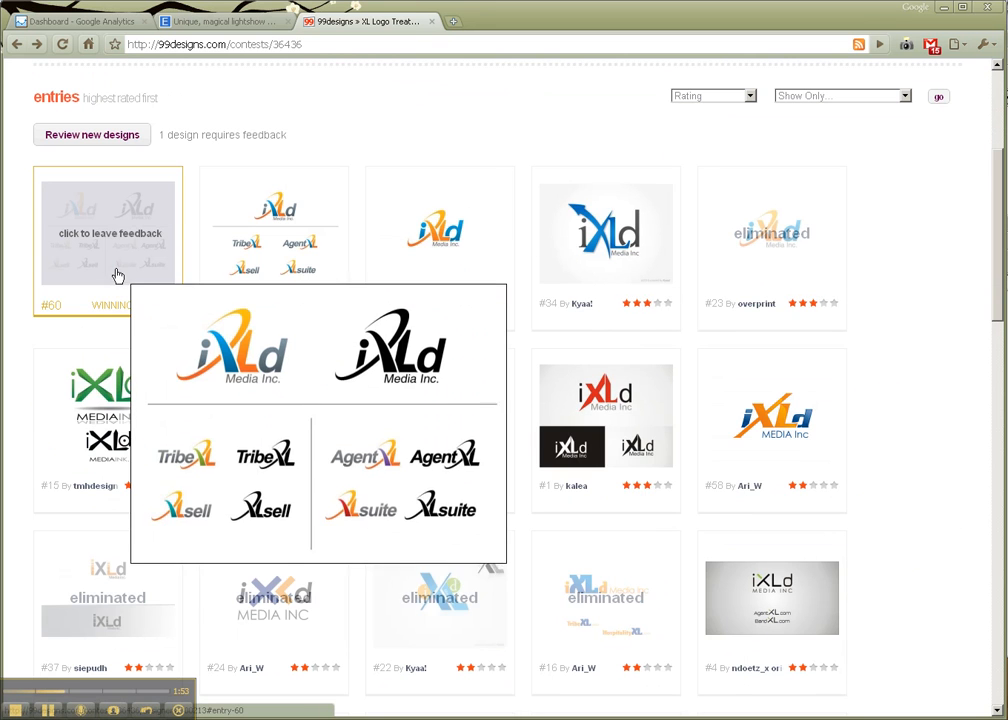
Step: View winning design #60 by overprint full size with the iXLd logo and sub-brand variants
click(108, 244)
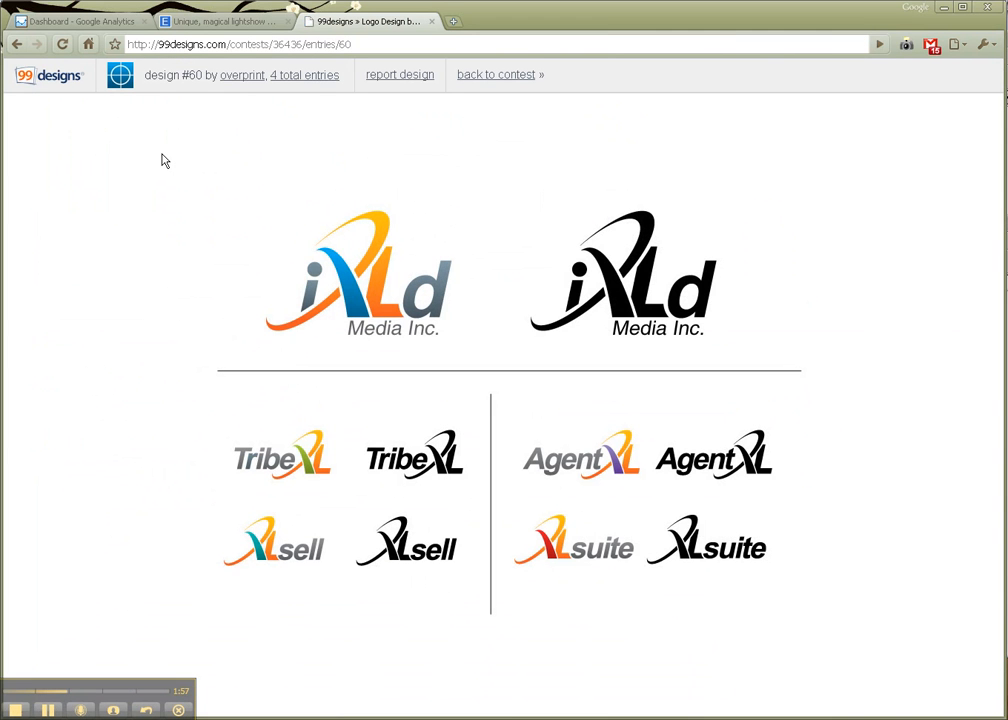
mouse_move(604, 468)
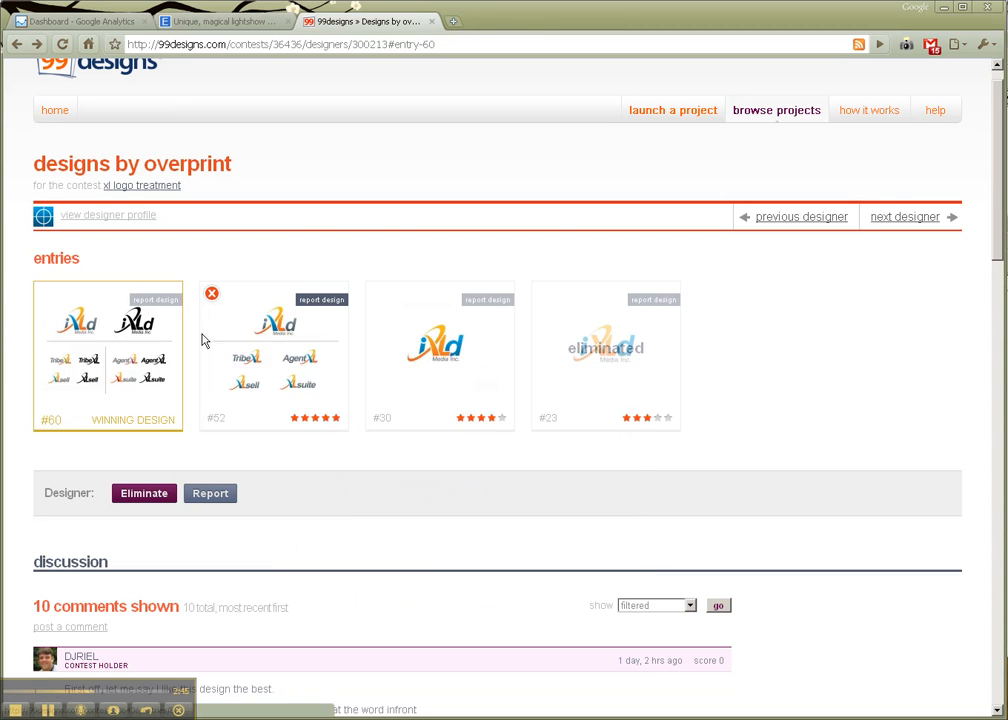
mouse_move(120, 324)
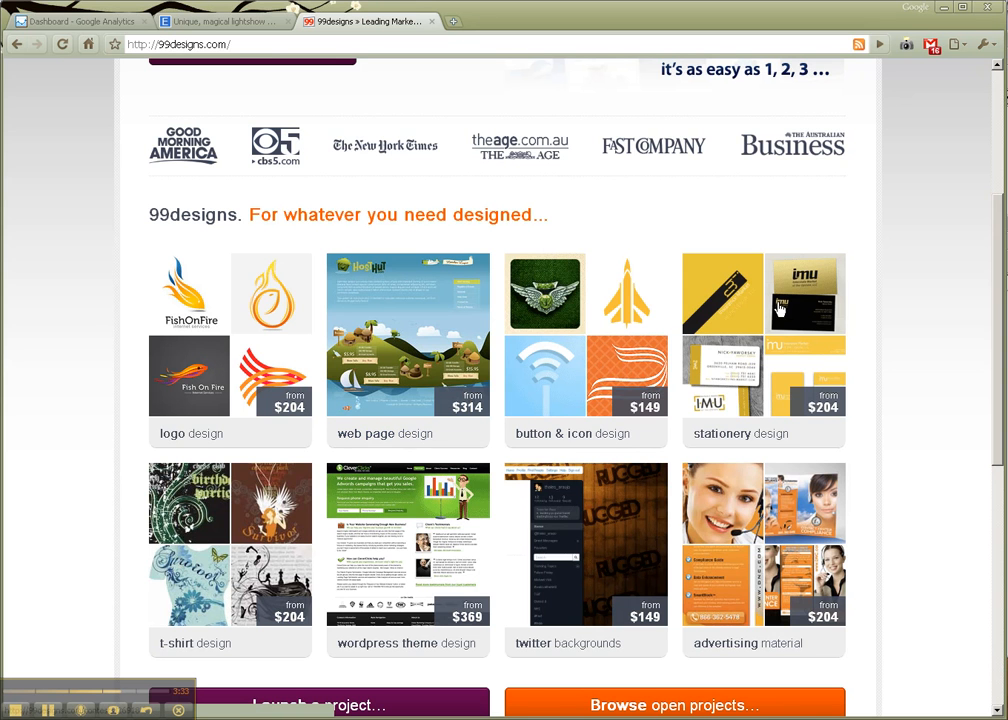
mouse_move(778, 300)
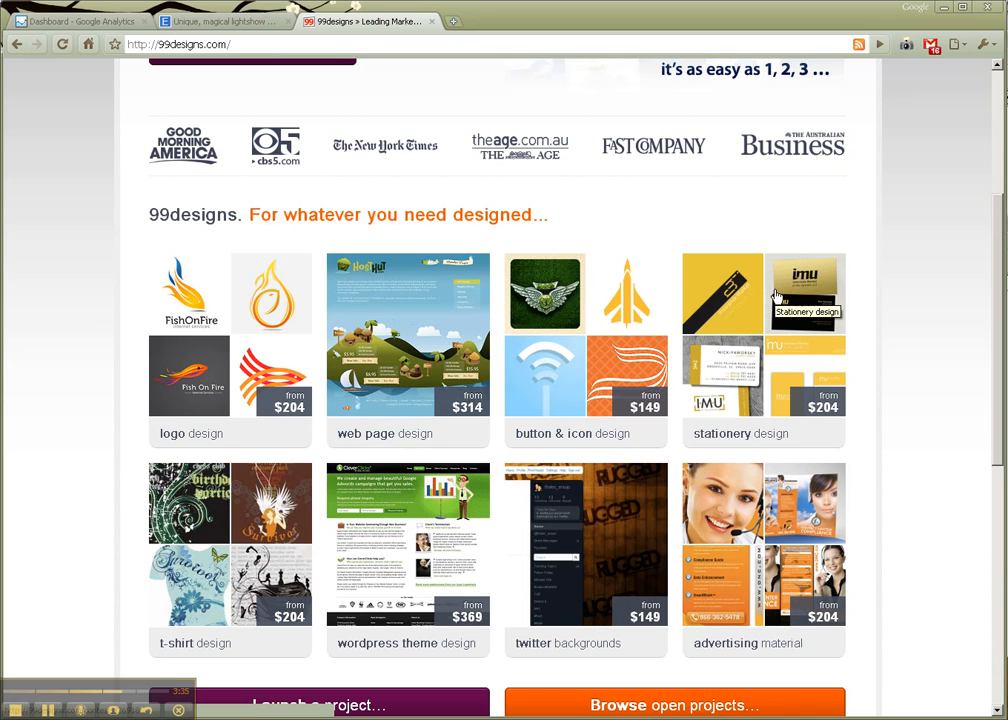
mouse_move(536, 564)
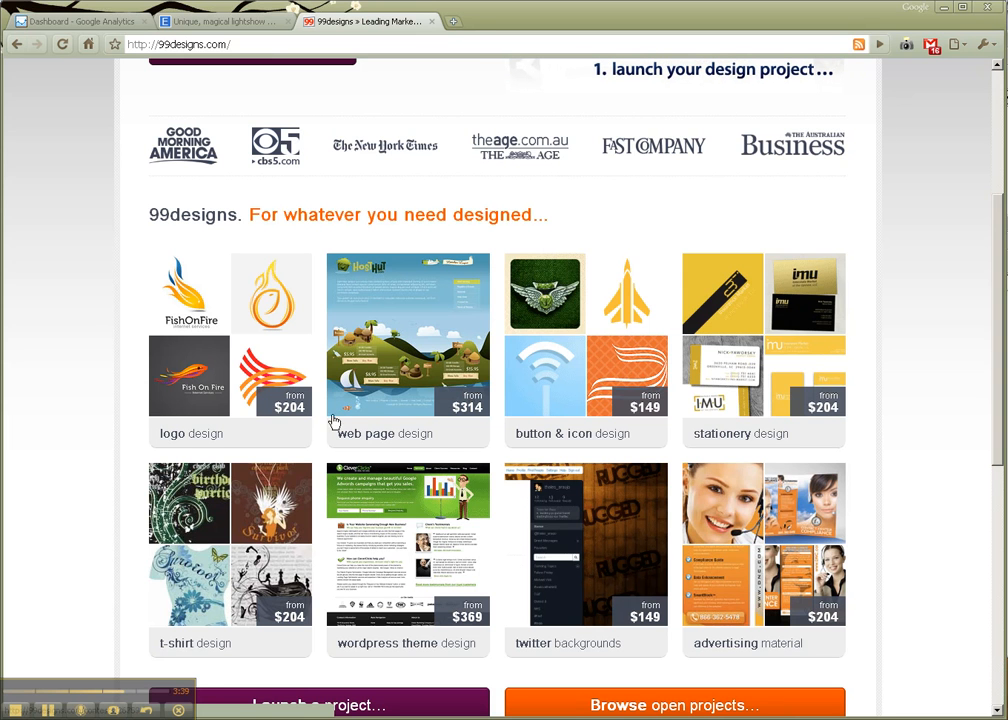
mouse_move(424, 368)
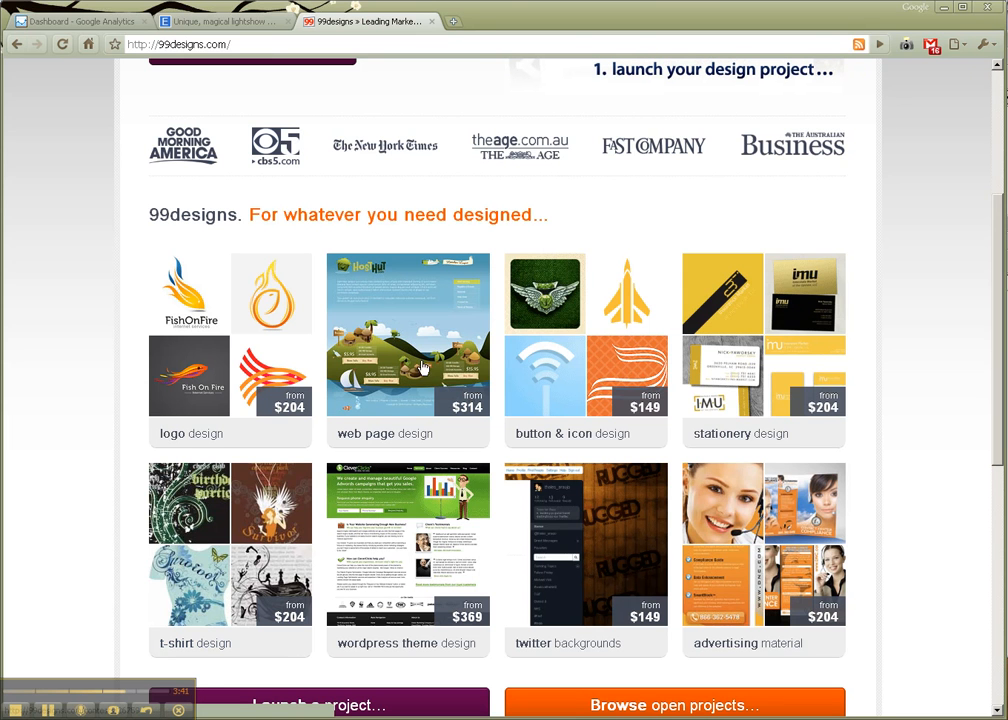
mouse_move(424, 368)
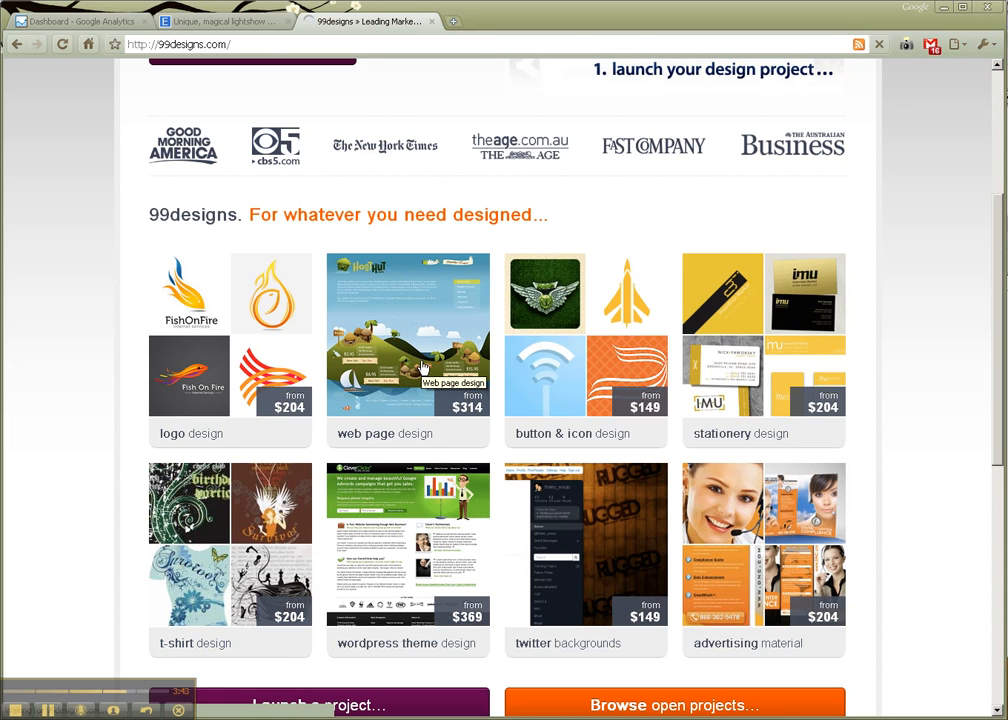
Step: View the HostHut.com web page design contest entries from the homepage category tile
click(408, 336)
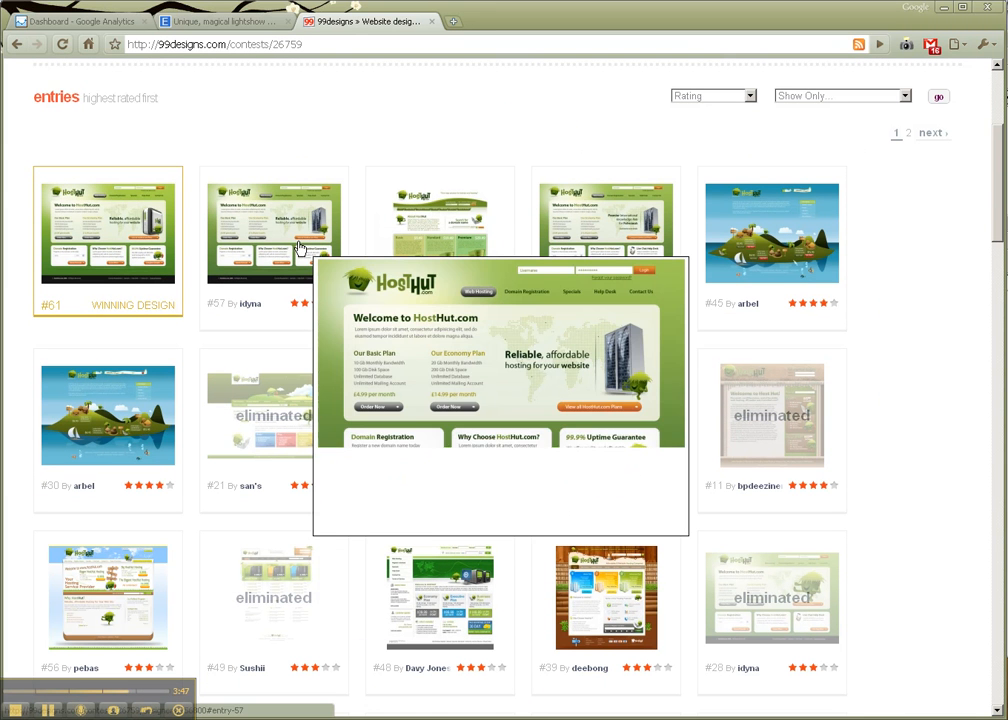
mouse_move(434, 244)
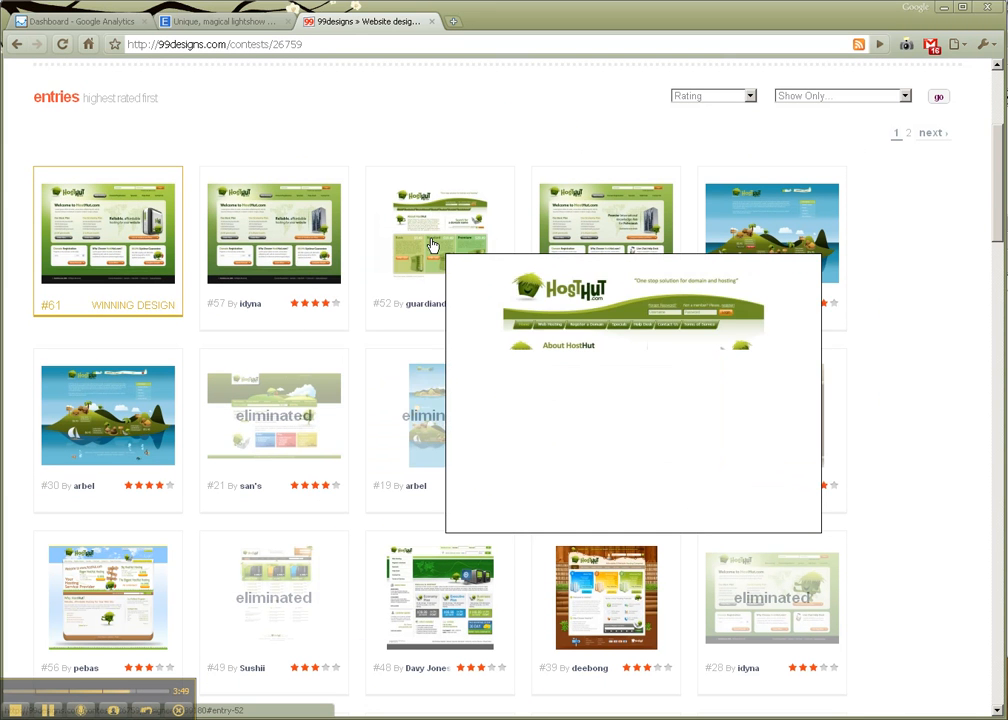
mouse_move(590, 240)
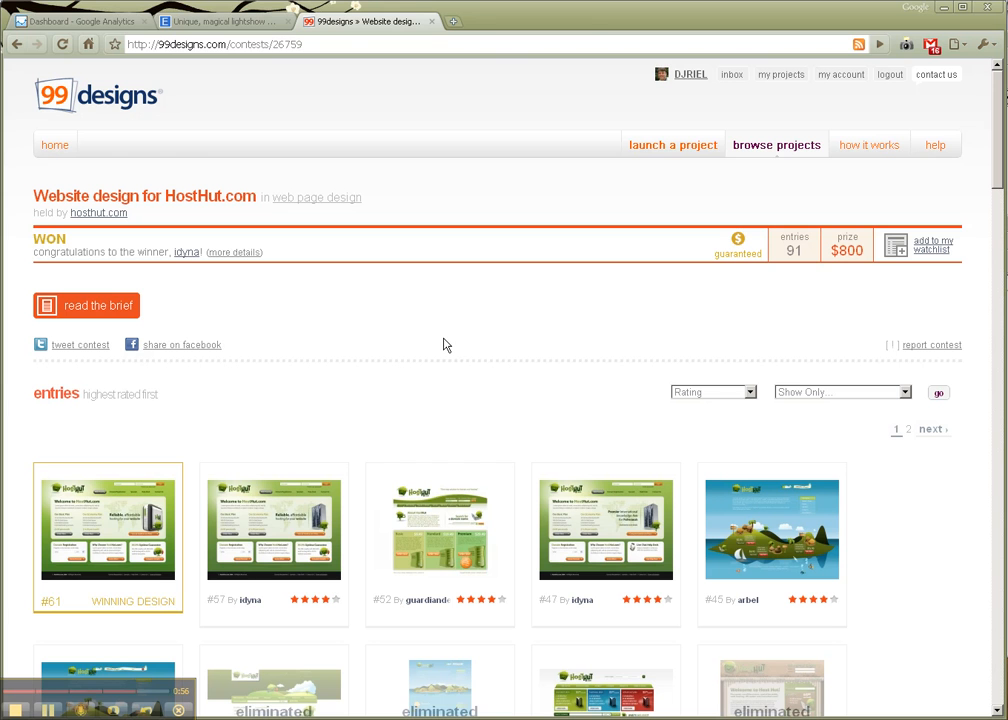
mouse_move(448, 344)
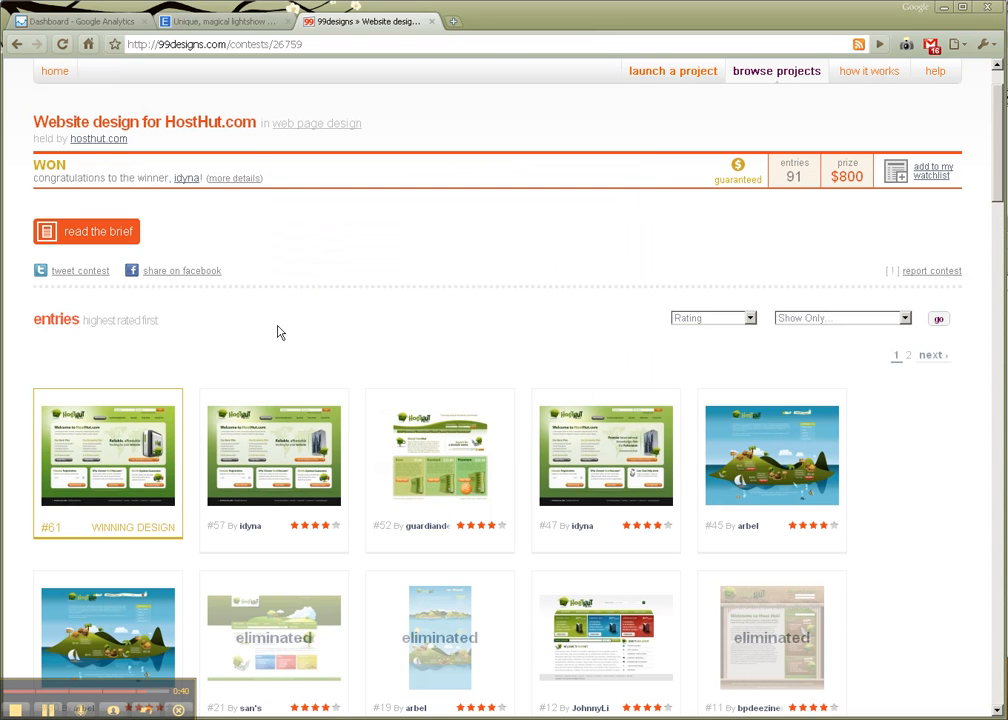
mouse_move(284, 328)
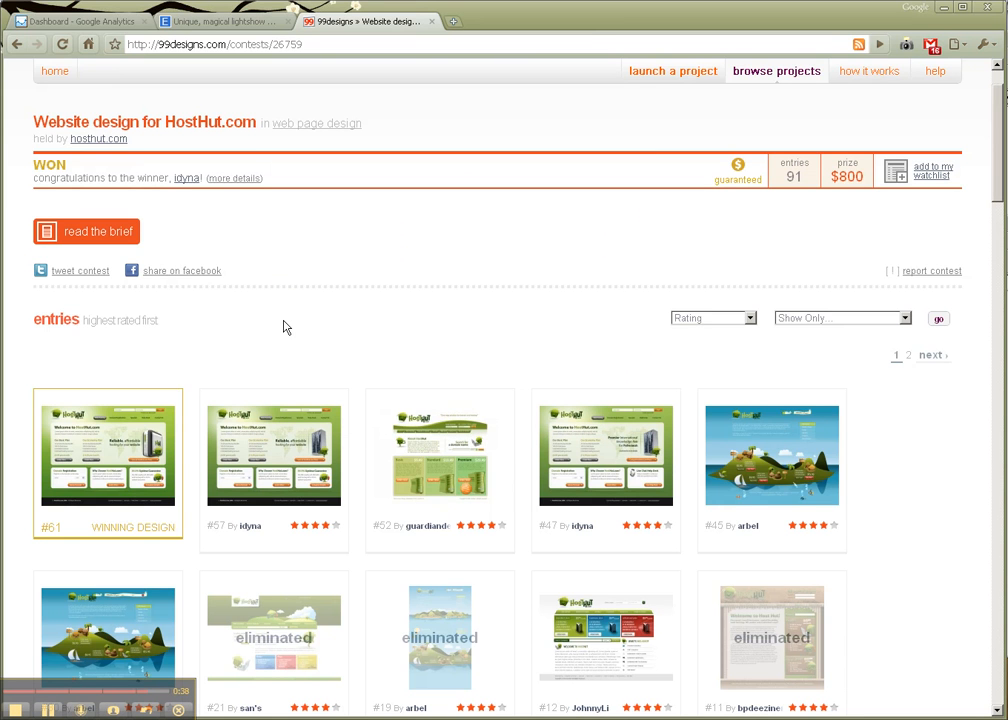
mouse_move(398, 312)
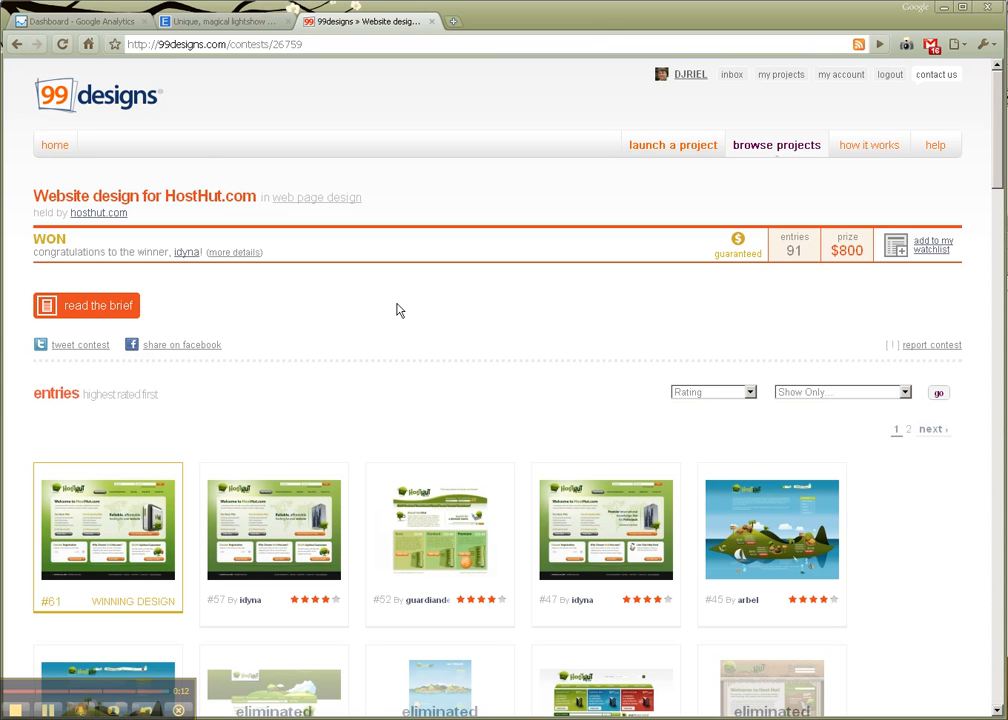
mouse_move(198, 448)
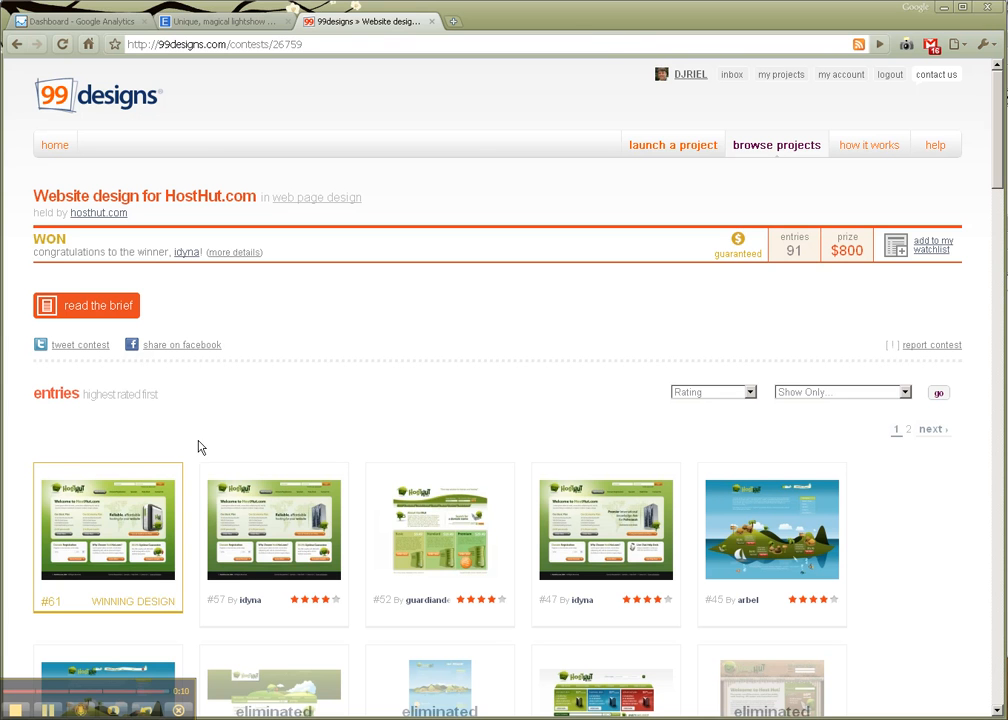